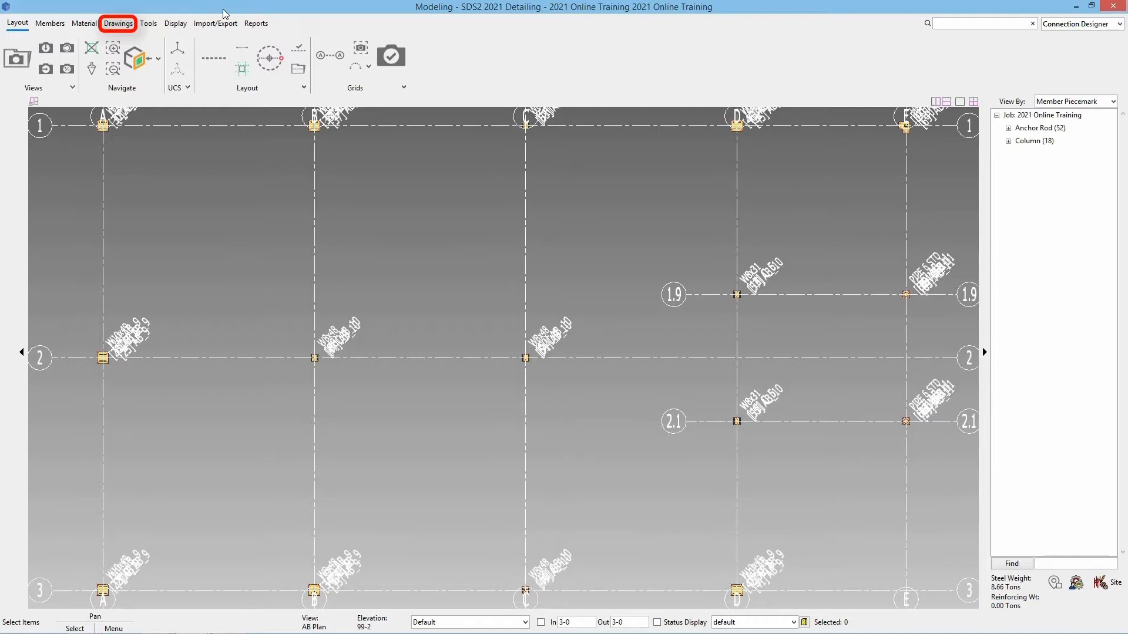
- Show the Drawings ribbon tools for the anchor bolt plan model
click(118, 24)
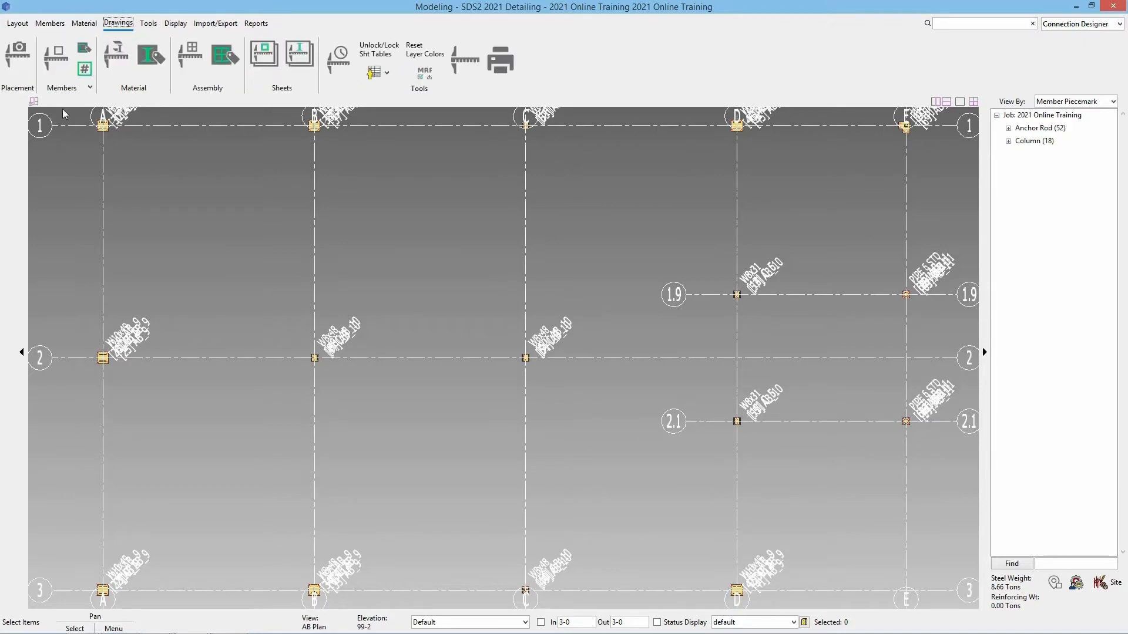
mouse_move(18, 54)
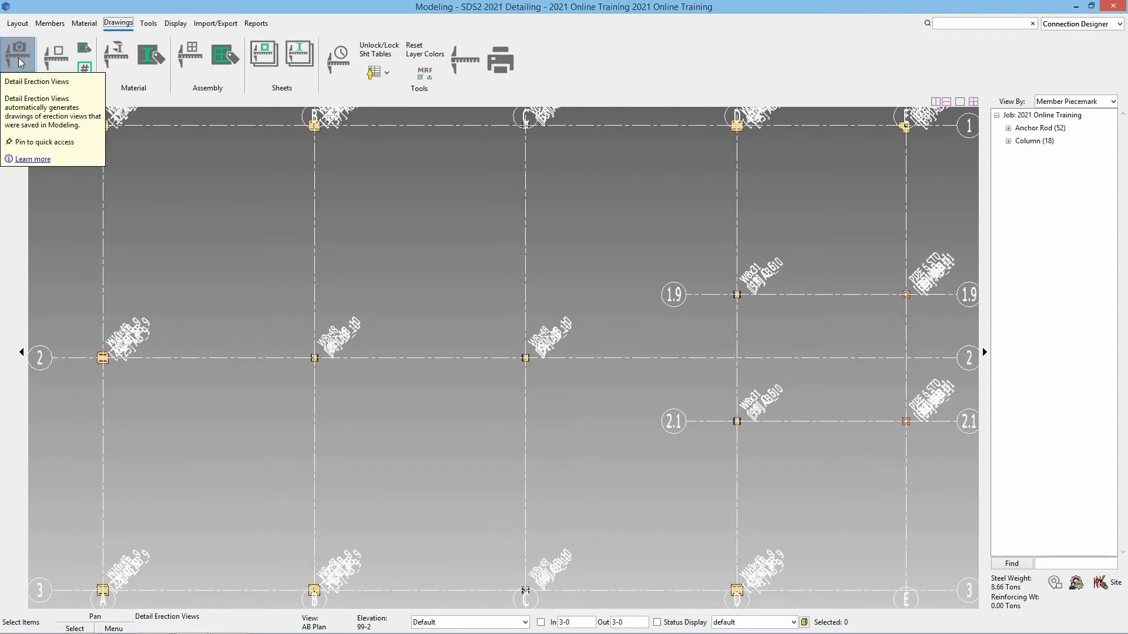
- Start Detail Erection Views and choose the AB Plan view for detailing
click(18, 57)
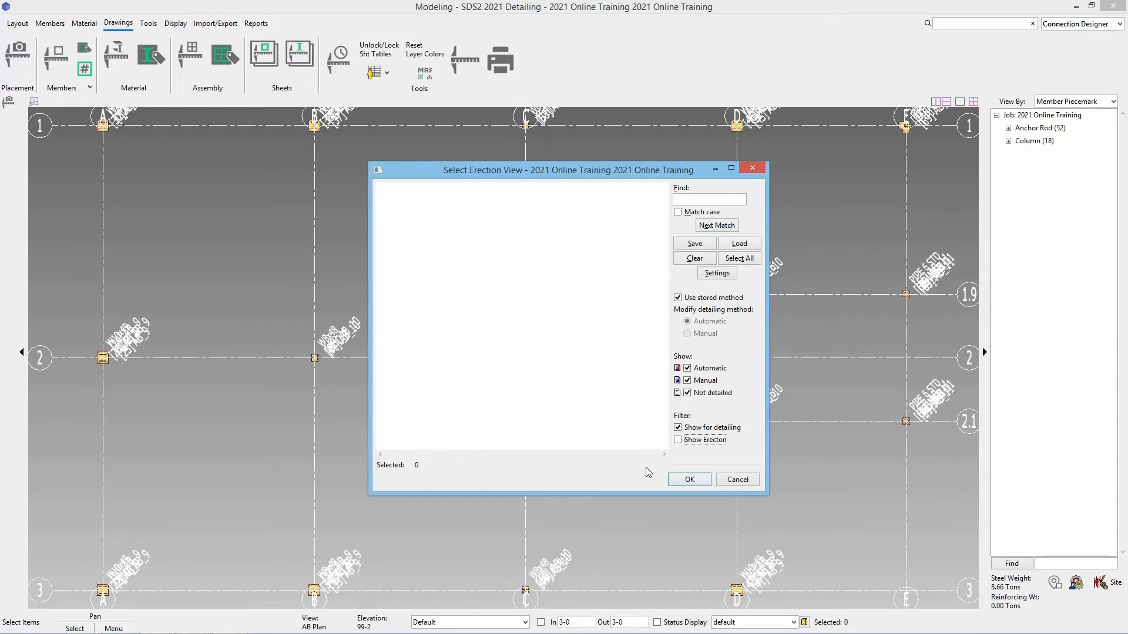
mouse_move(663, 469)
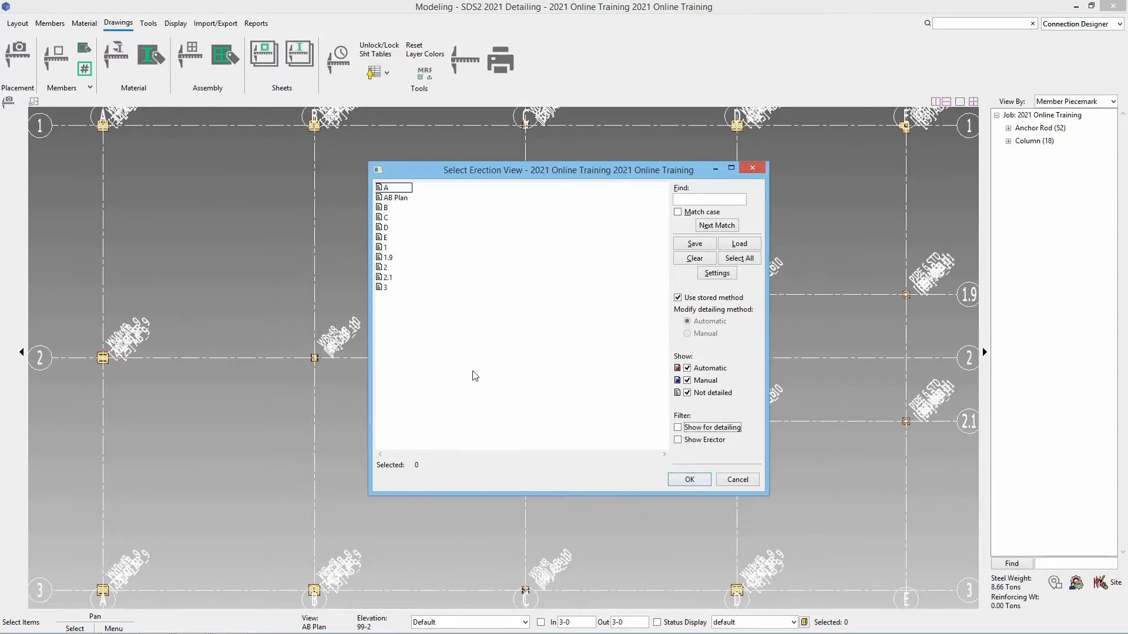
mouse_move(468, 240)
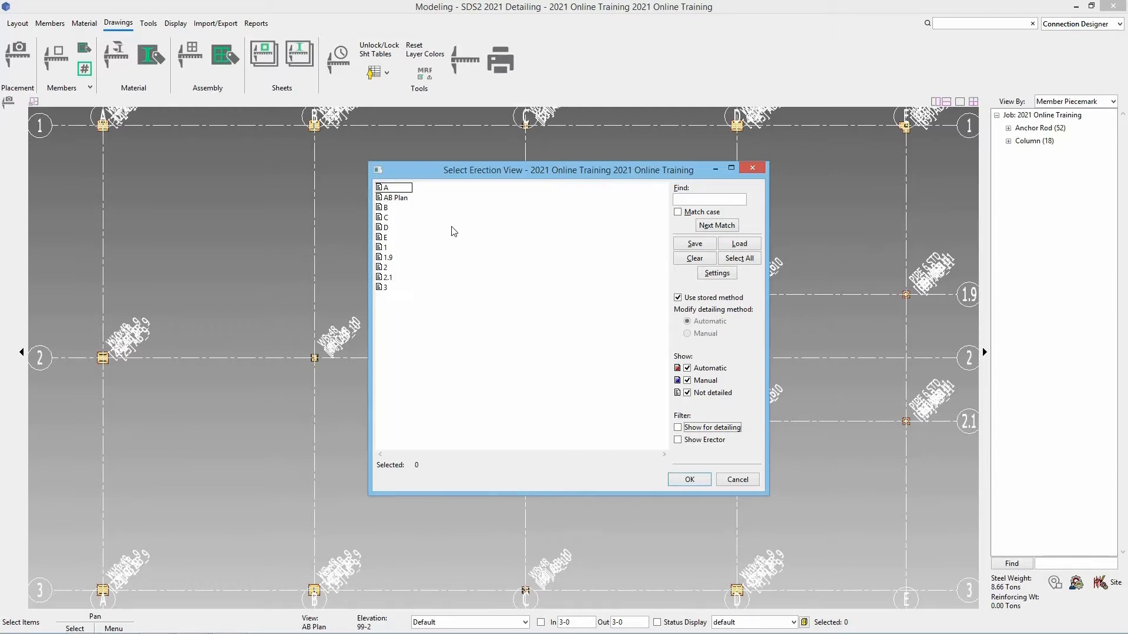
mouse_move(405, 201)
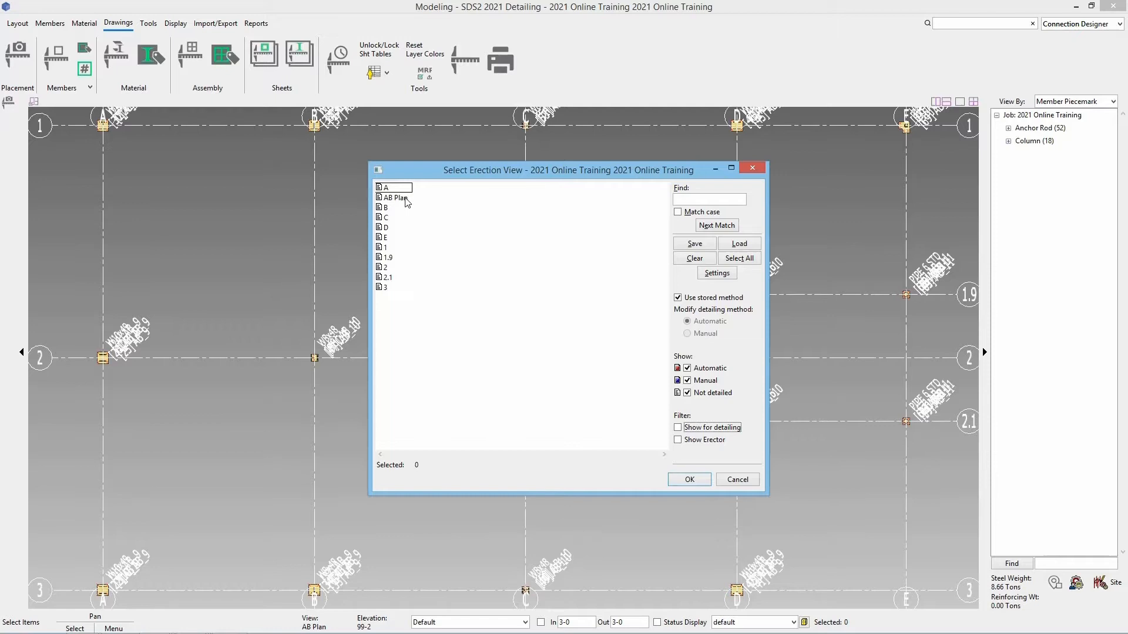
click(395, 197)
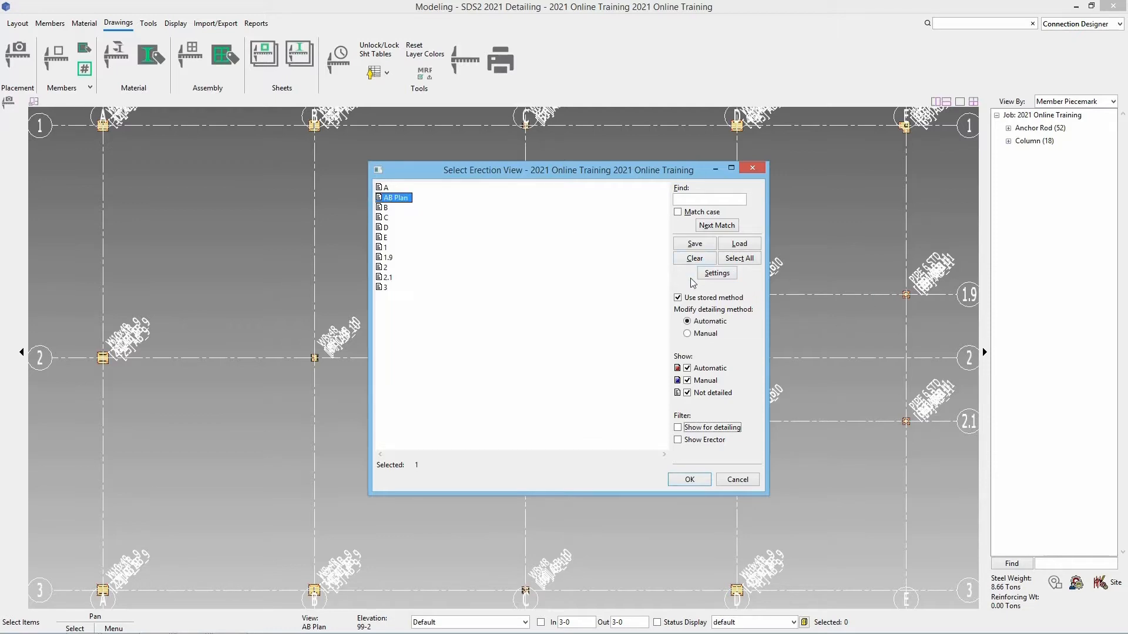
click(716, 272)
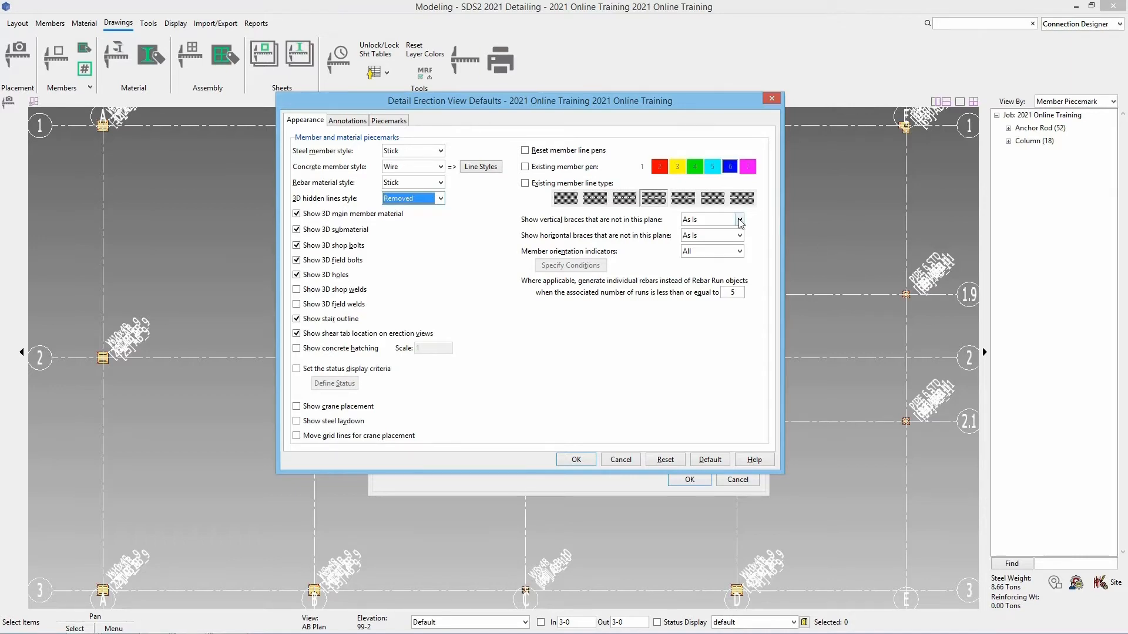
click(739, 220)
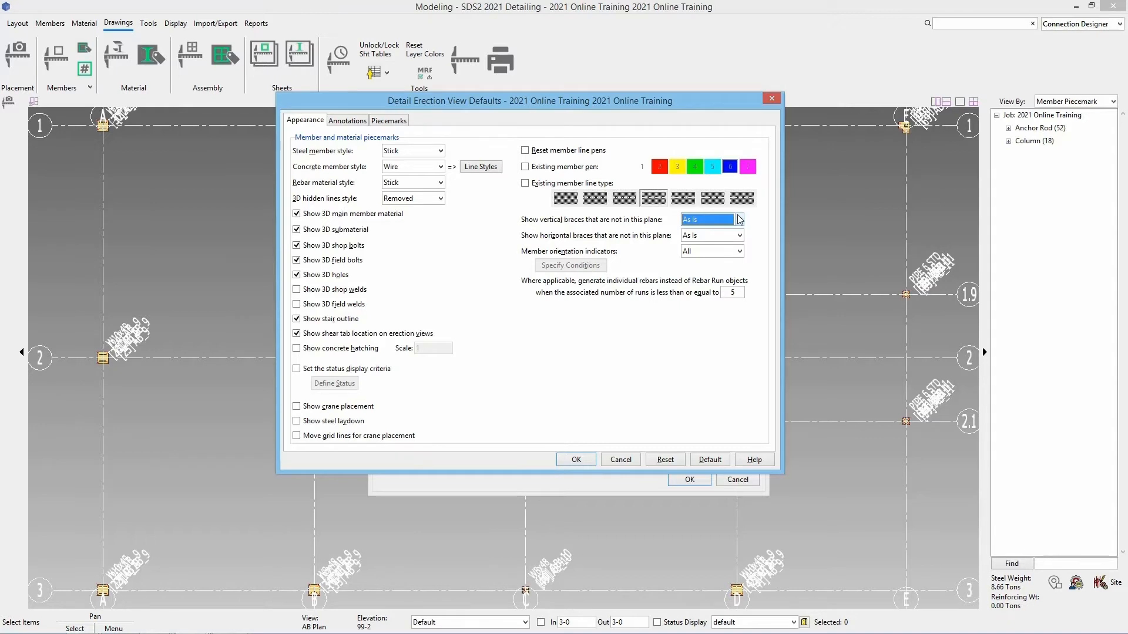
mouse_move(742, 261)
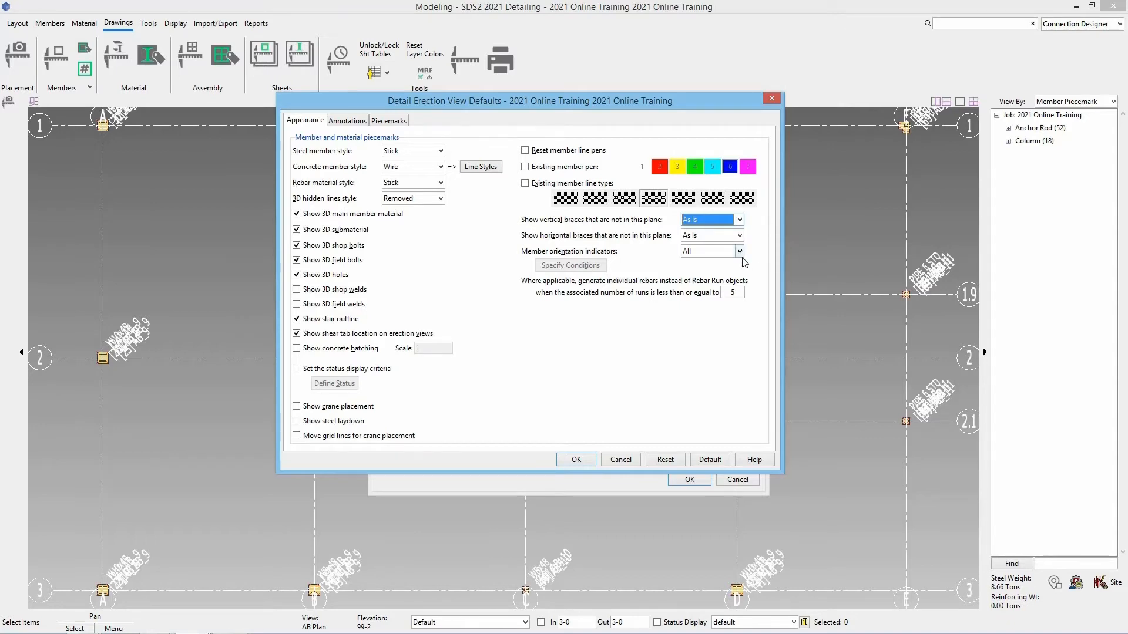
click(738, 252)
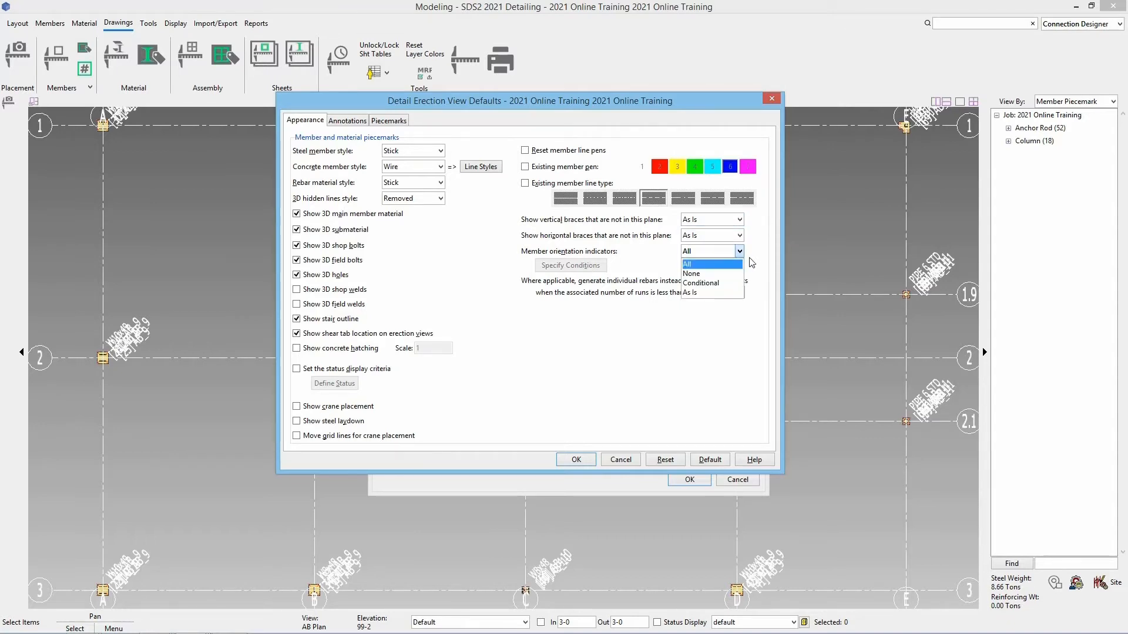
click(685, 264)
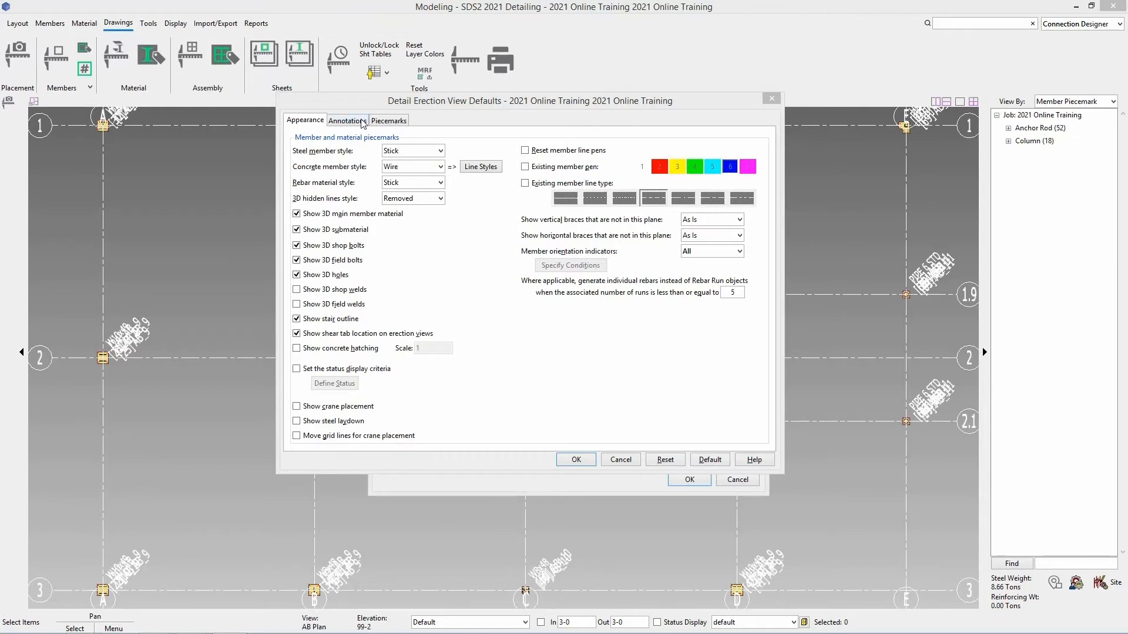
- Enable 'Dimension anchor bolt layout' in the erection view Annotations defaults
click(348, 120)
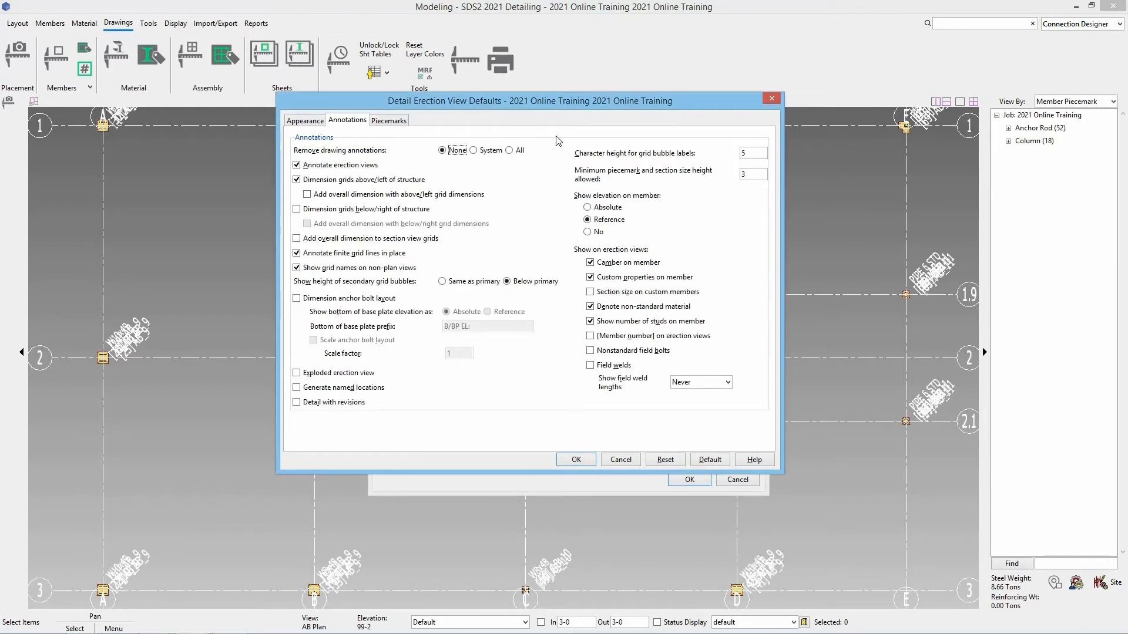
mouse_move(550, 130)
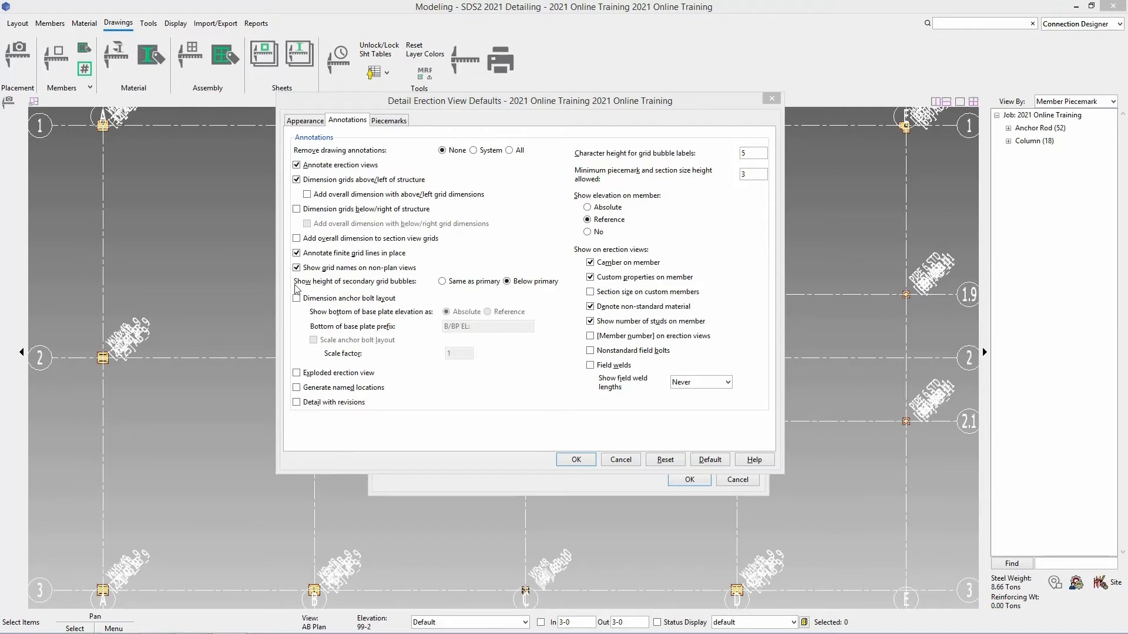
click(296, 297)
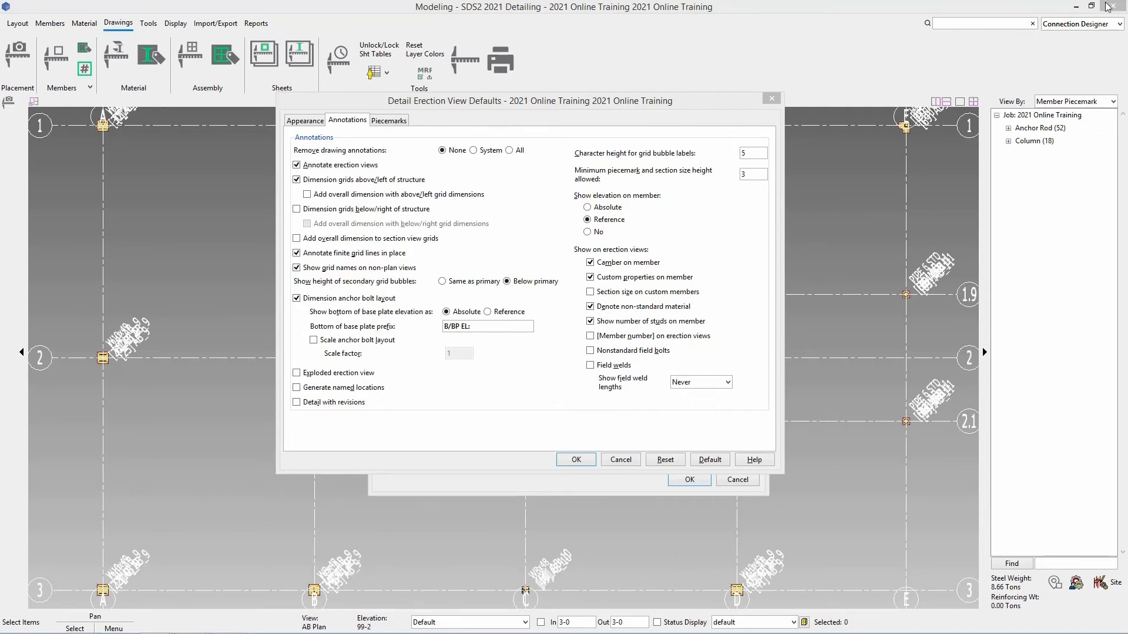
click(389, 120)
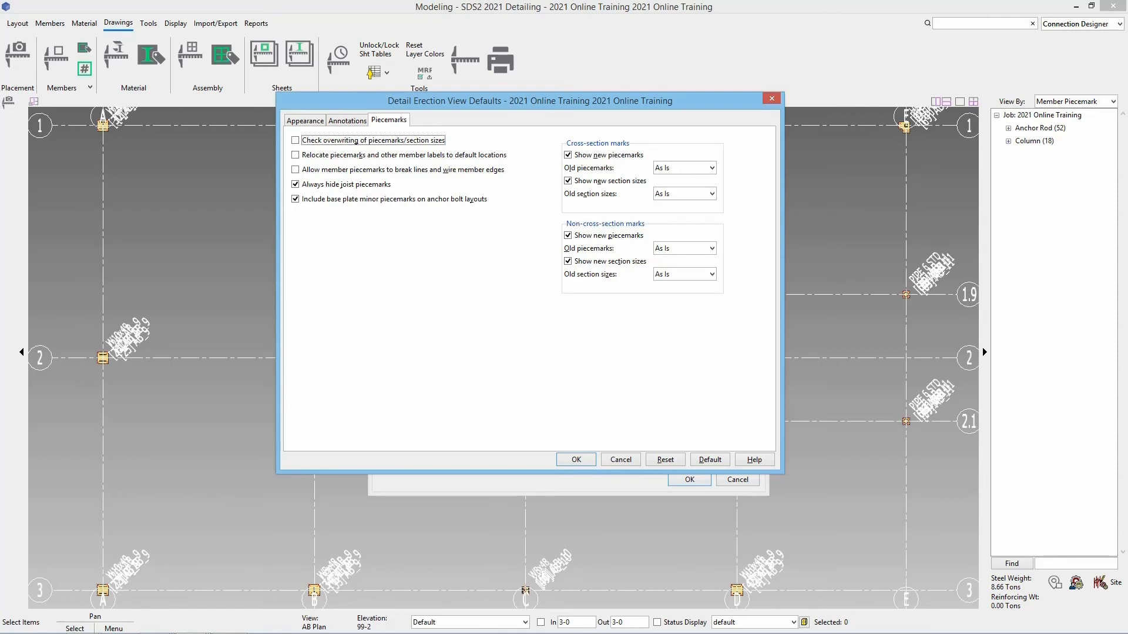
mouse_move(456, 143)
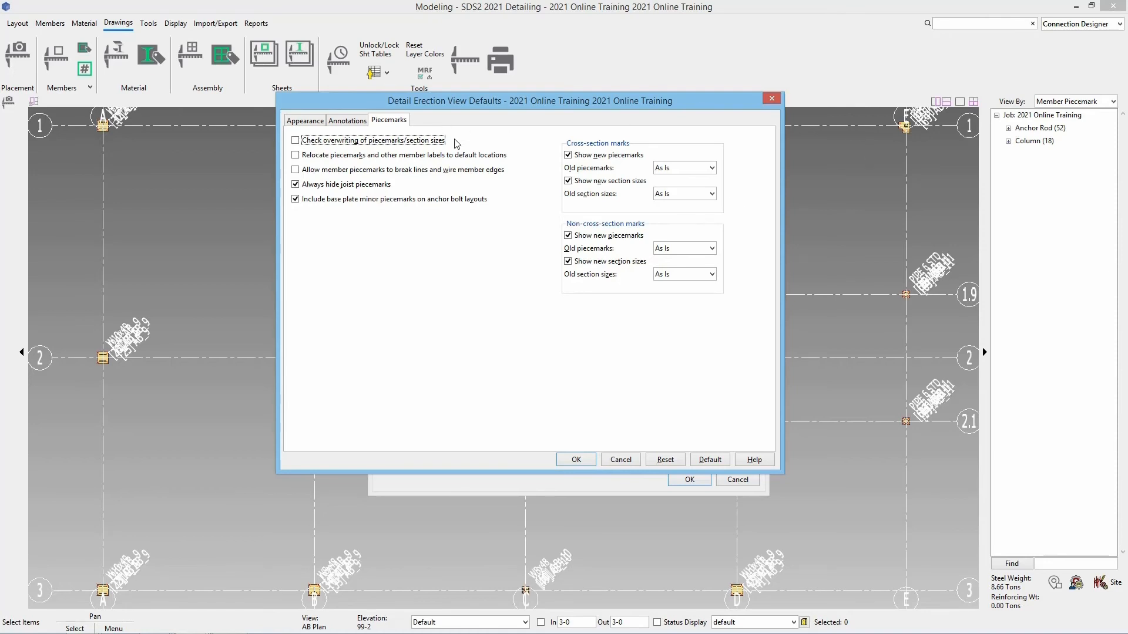
- Set the Steel member style to Wire in the erection view appearance defaults
click(305, 120)
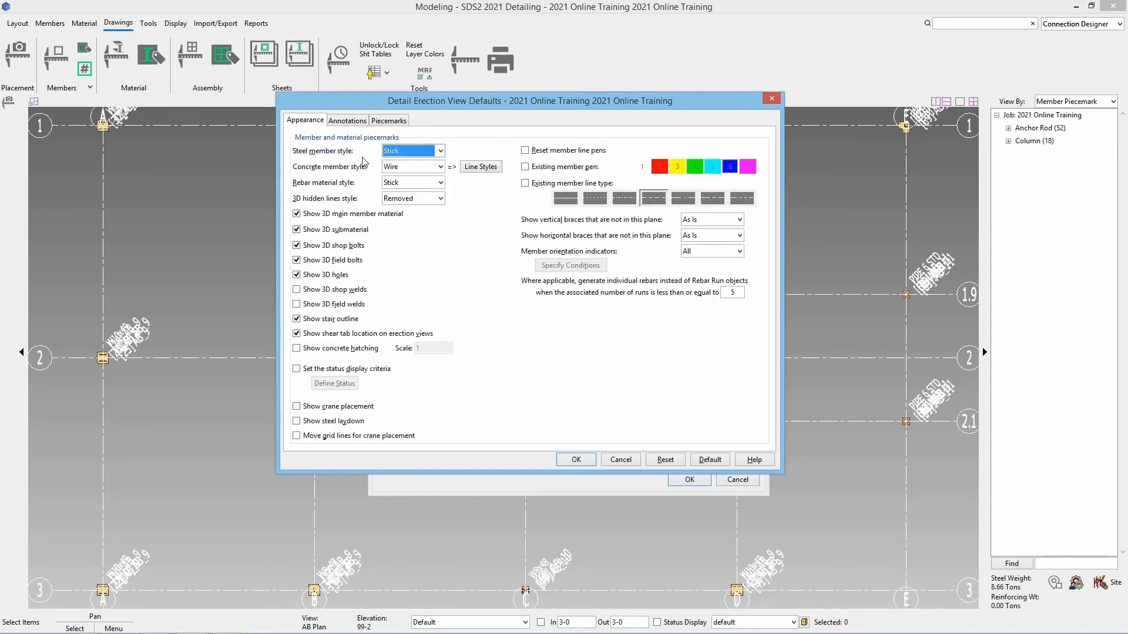
click(439, 150)
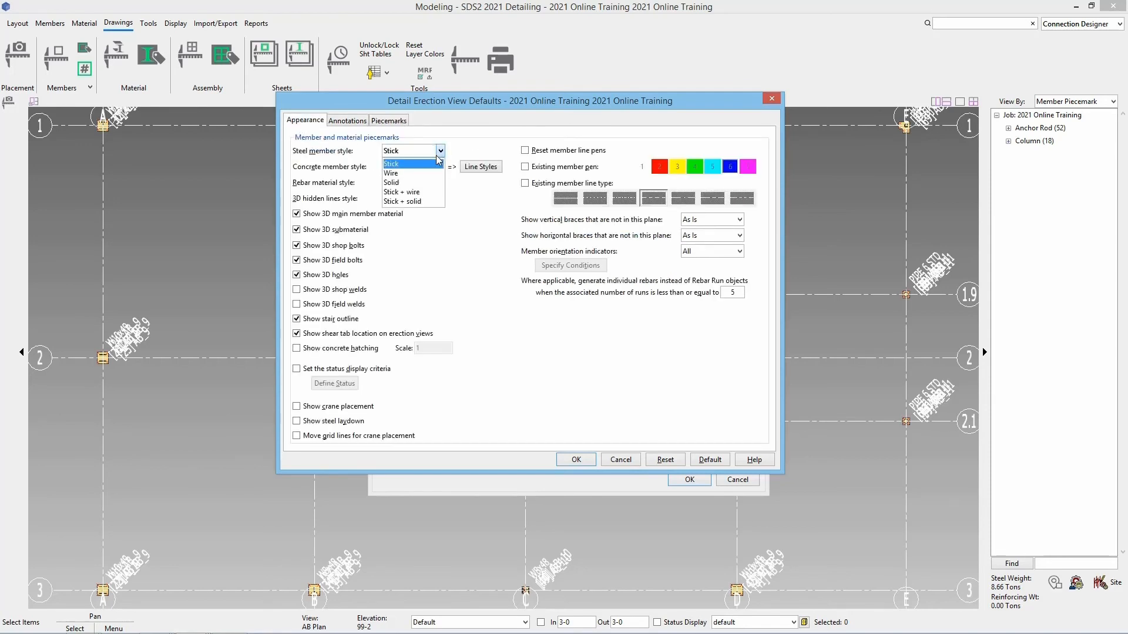
click(400, 172)
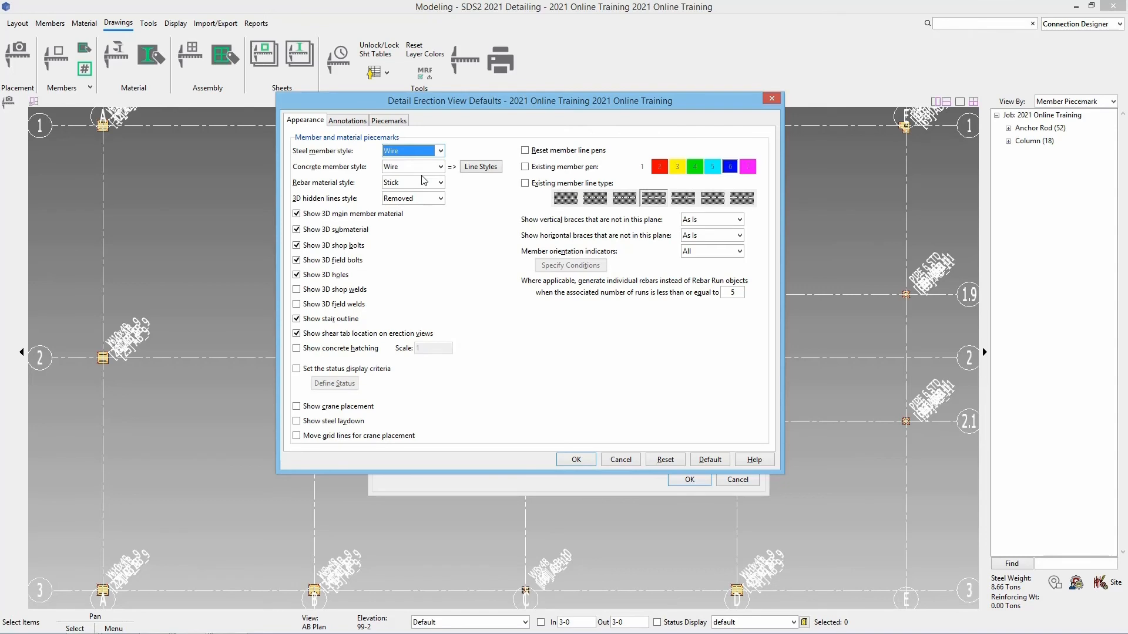
mouse_move(310, 162)
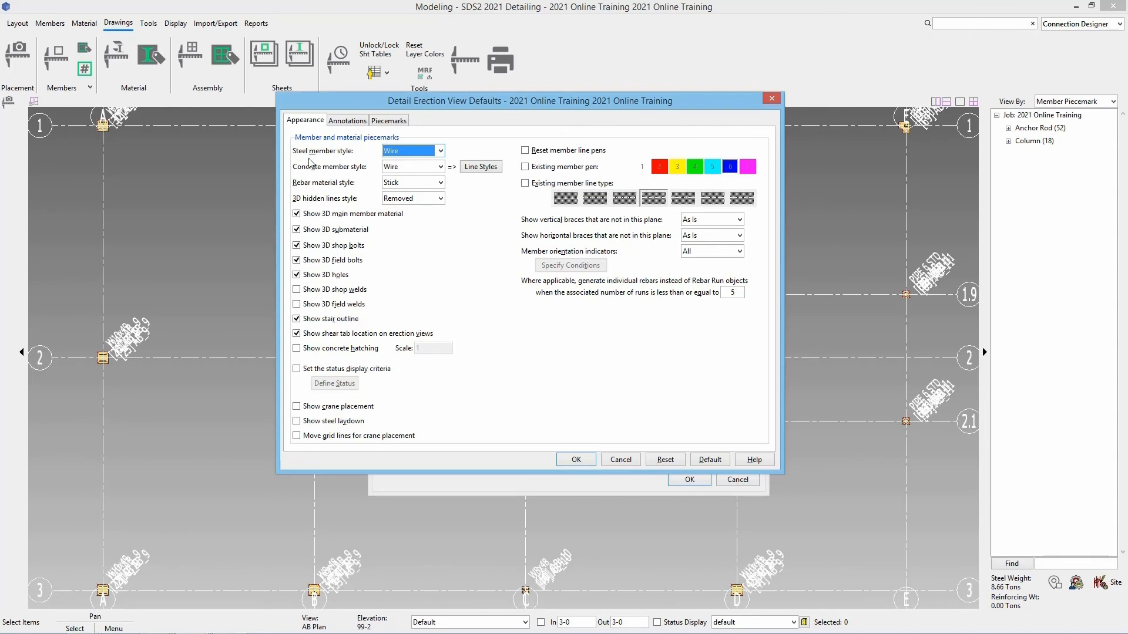
mouse_move(557, 440)
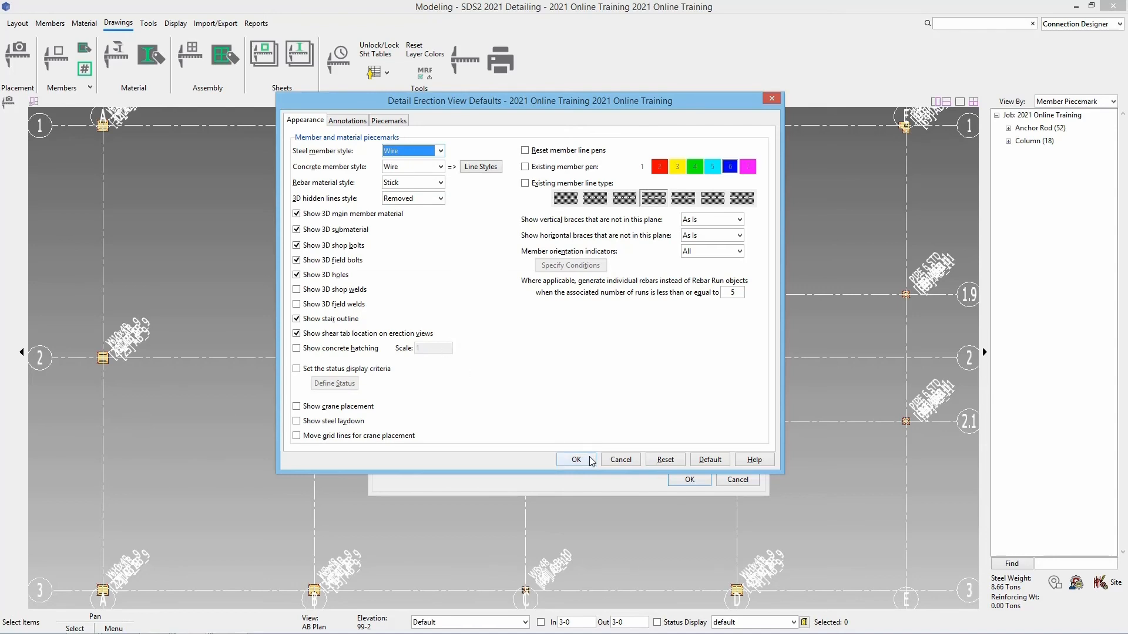
- Accept the erection view defaults and submit the AB Plan view for generation
click(576, 460)
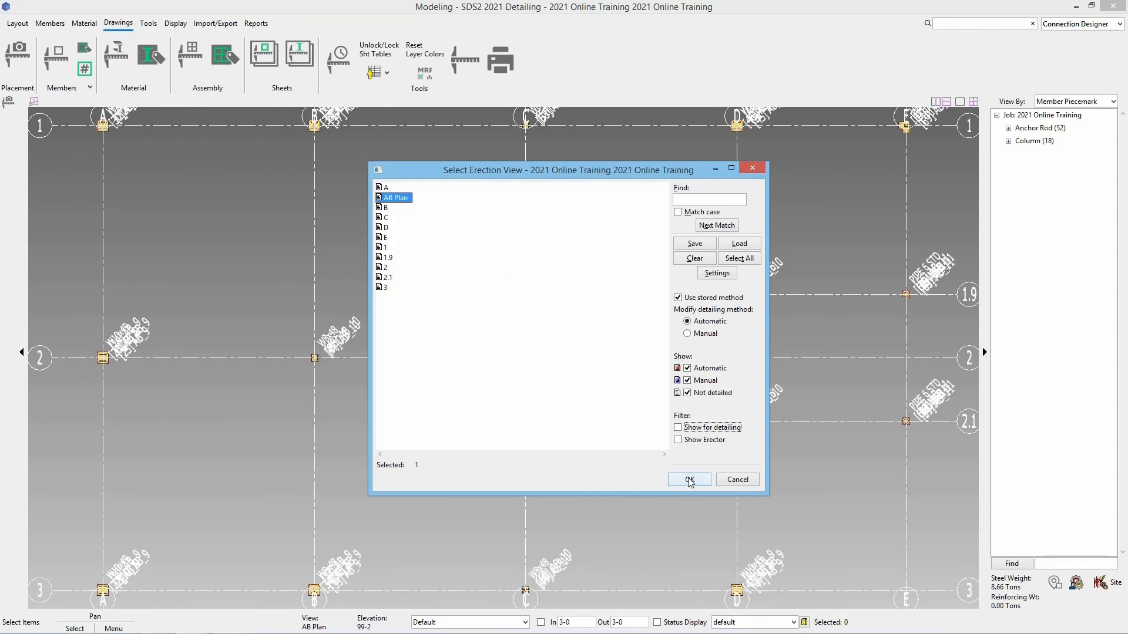
click(688, 479)
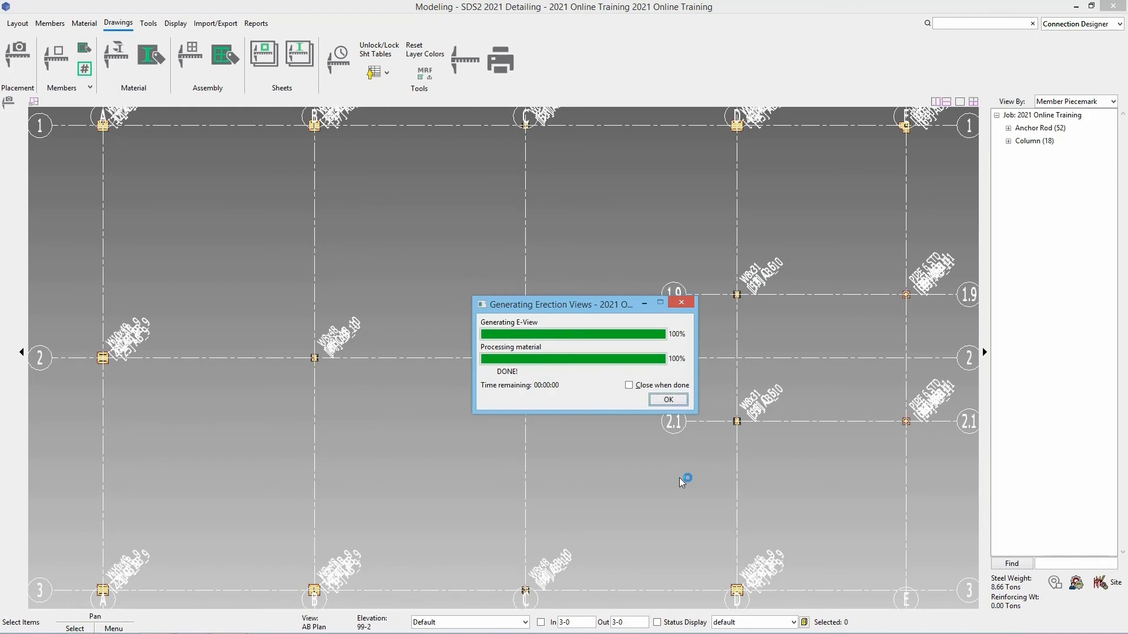
mouse_move(641, 396)
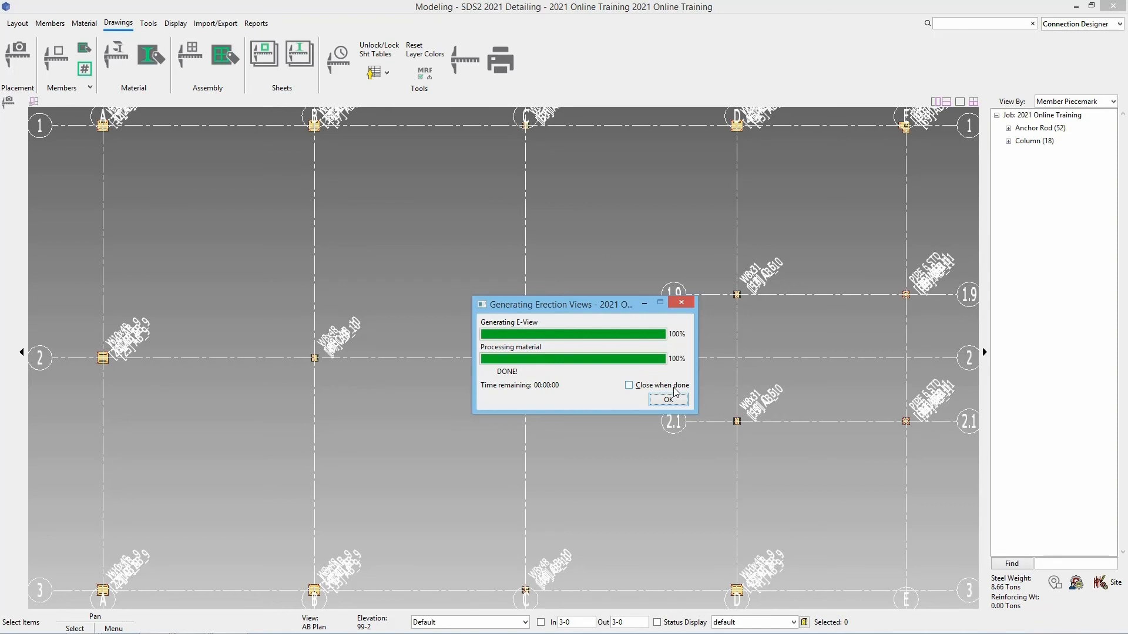
mouse_move(585, 246)
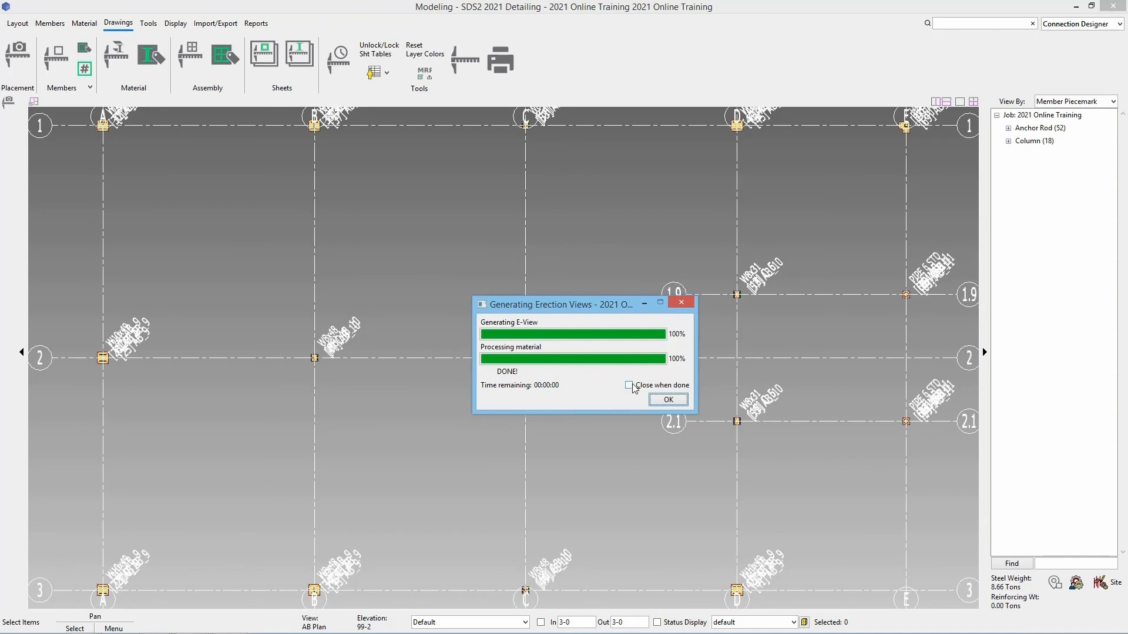
- Dismiss the finished Generating Erection Views progress window at 100%
click(666, 400)
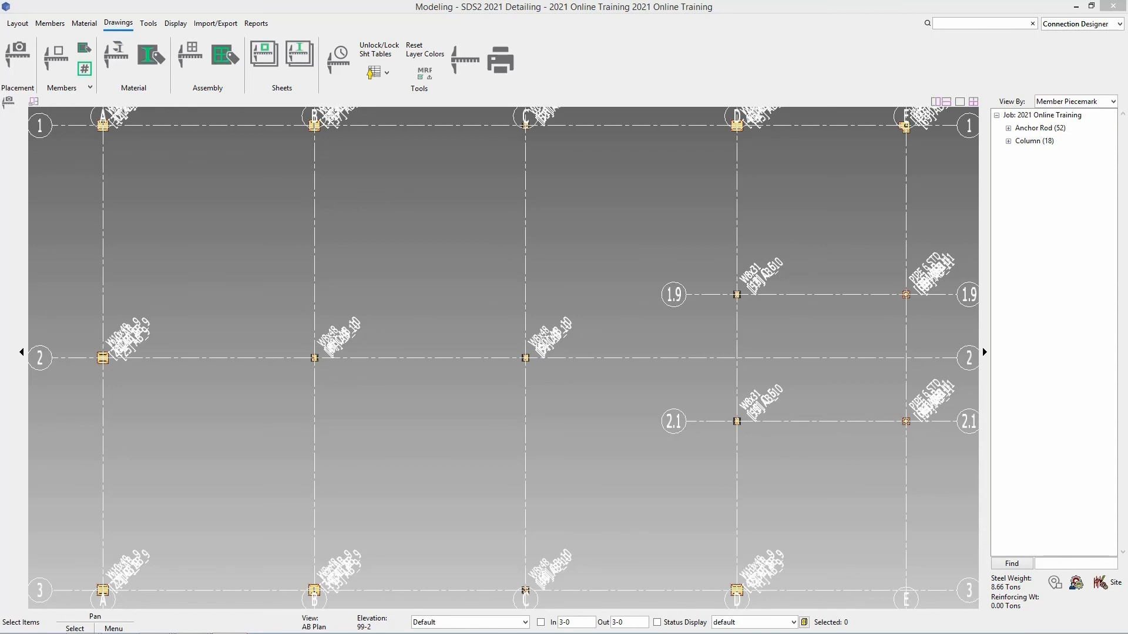
mouse_move(1074, 7)
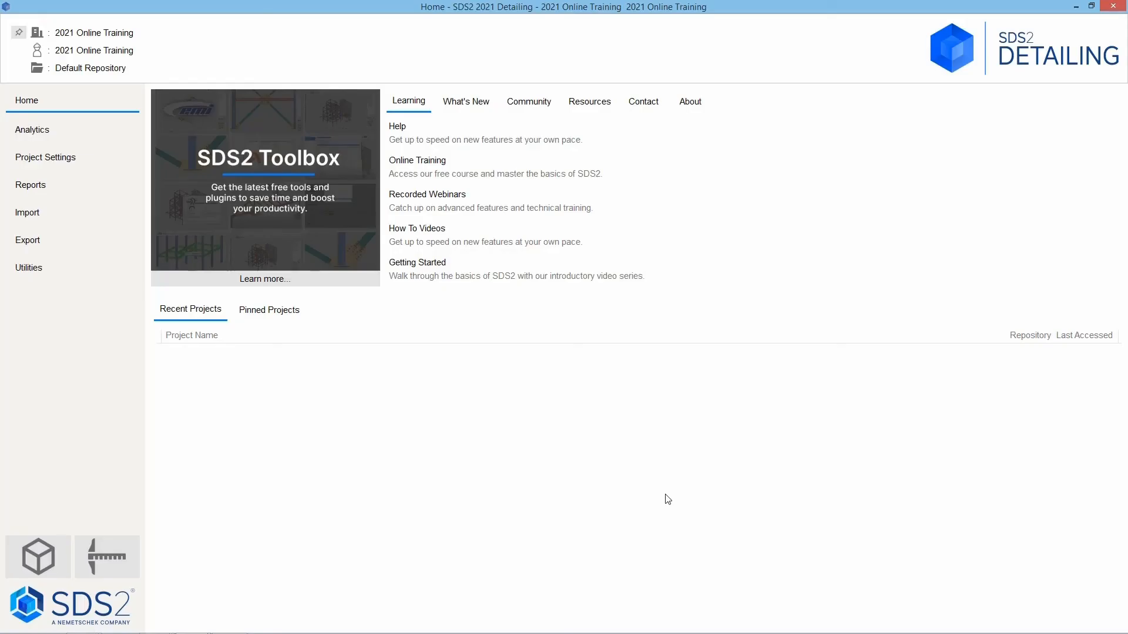
mouse_move(580, 502)
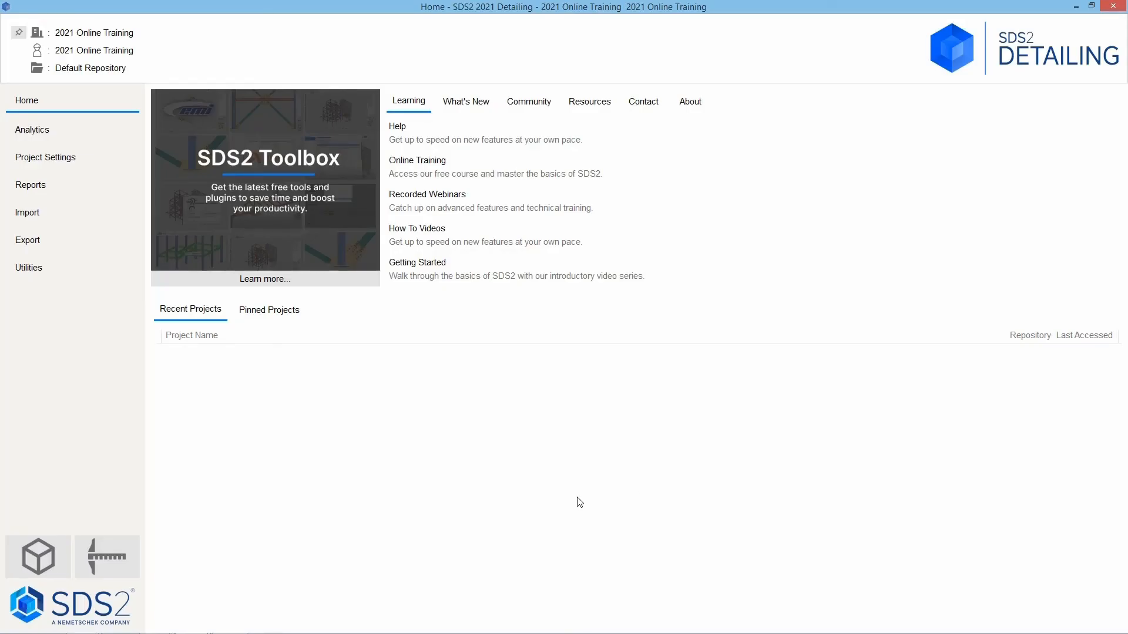
- Launch the Drawing Editor from the SDS2 Home screen
click(107, 557)
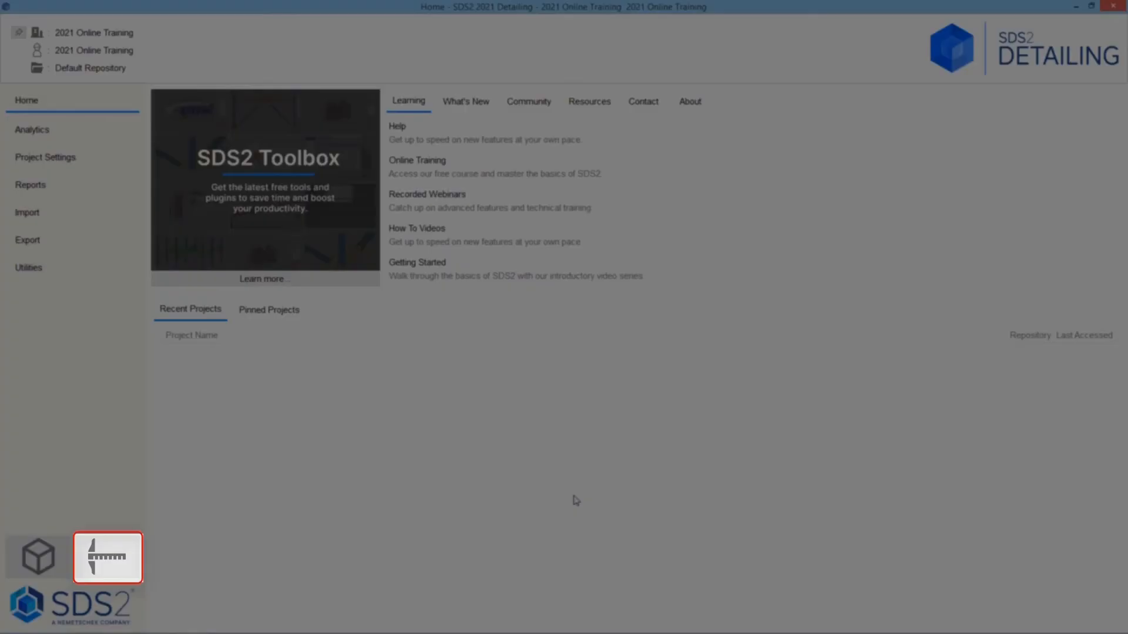
mouse_move(594, 492)
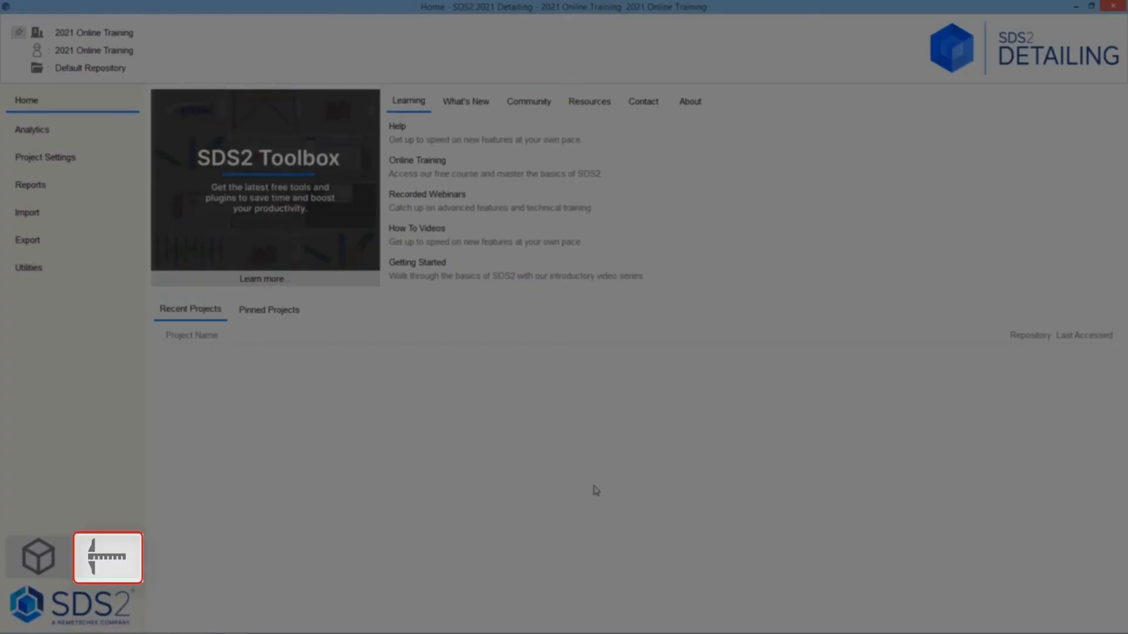
click(107, 557)
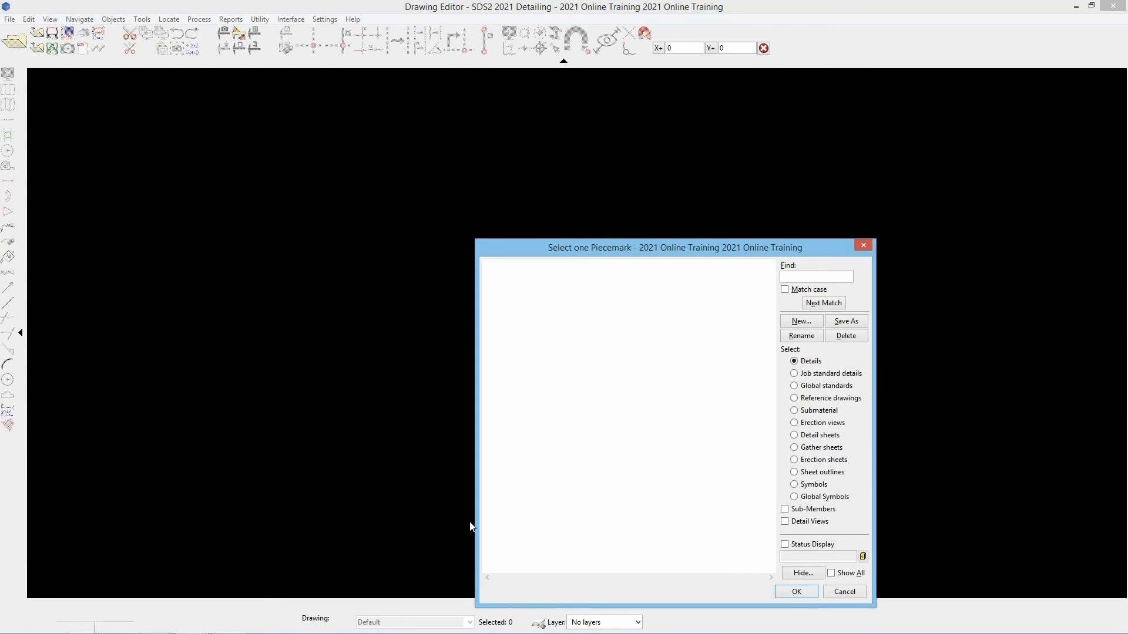
mouse_move(472, 523)
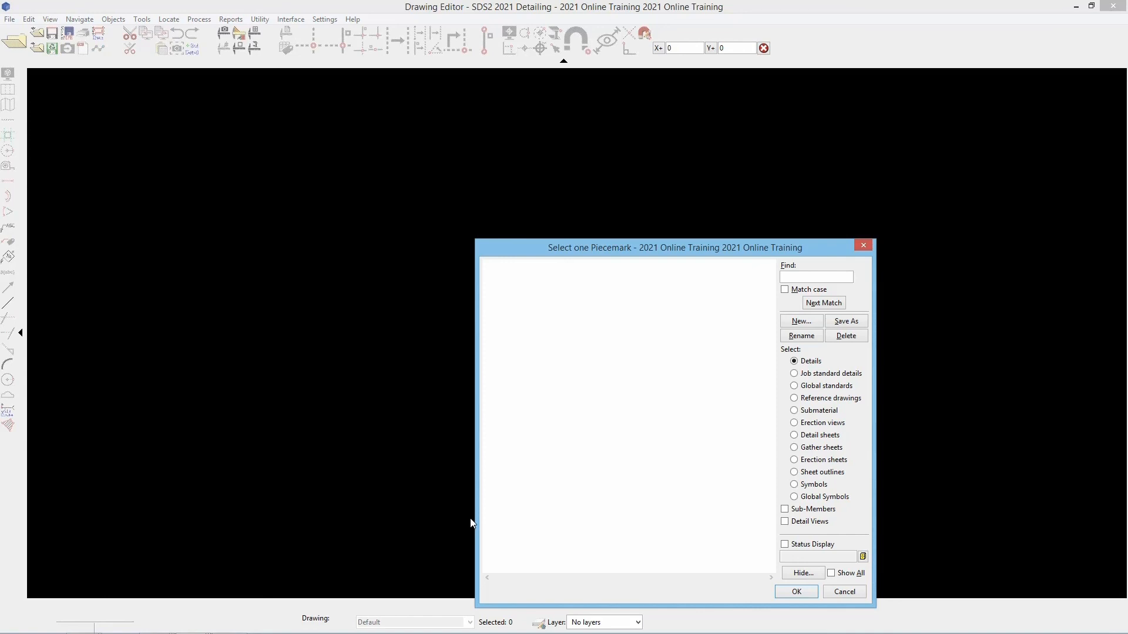
- List the job's erection views and open AB Plan in the Drawing Editor
click(793, 422)
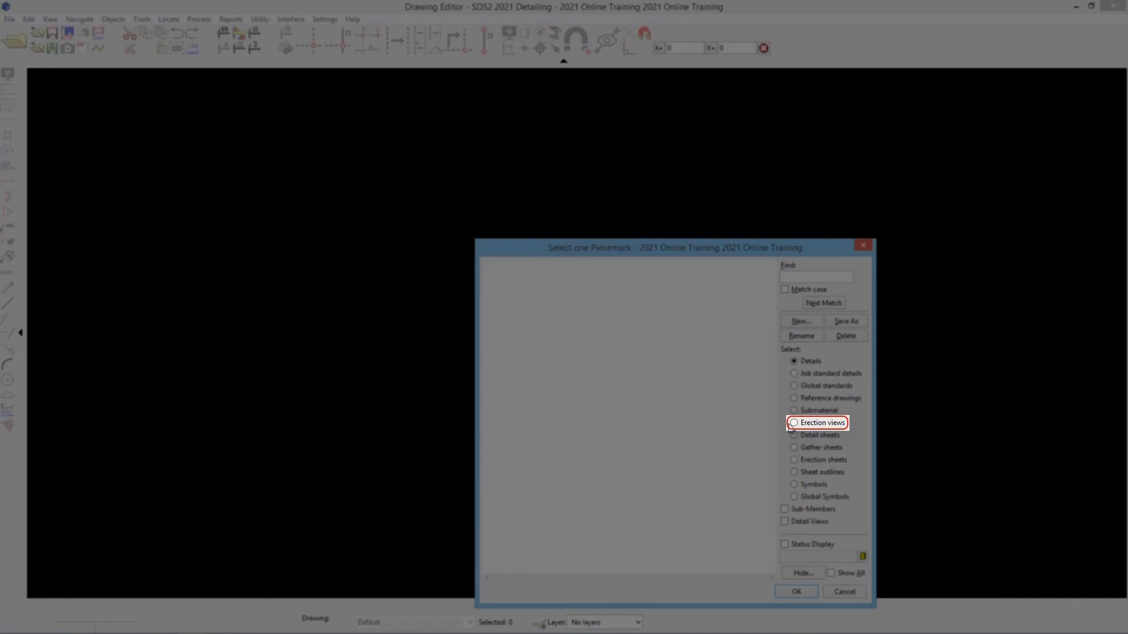
click(793, 422)
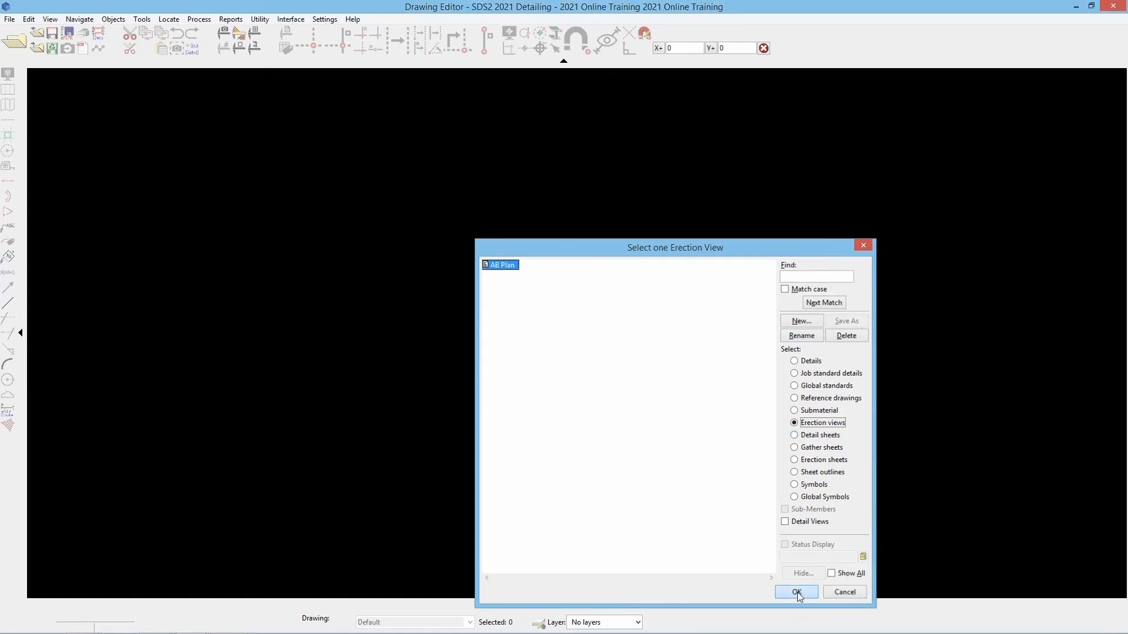
click(796, 592)
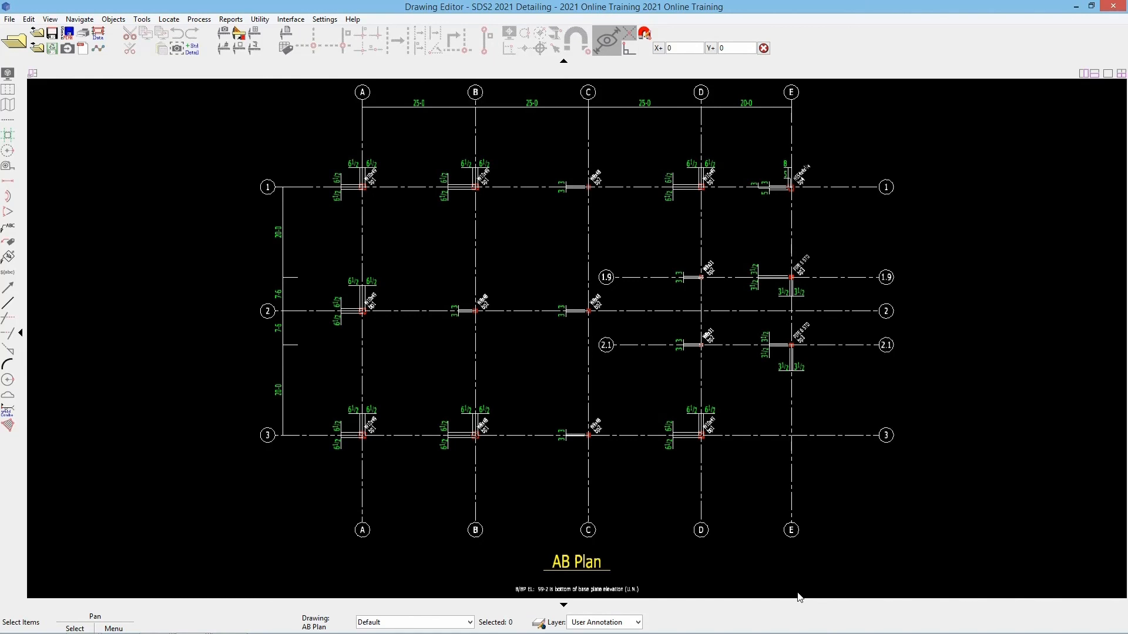
mouse_move(451, 230)
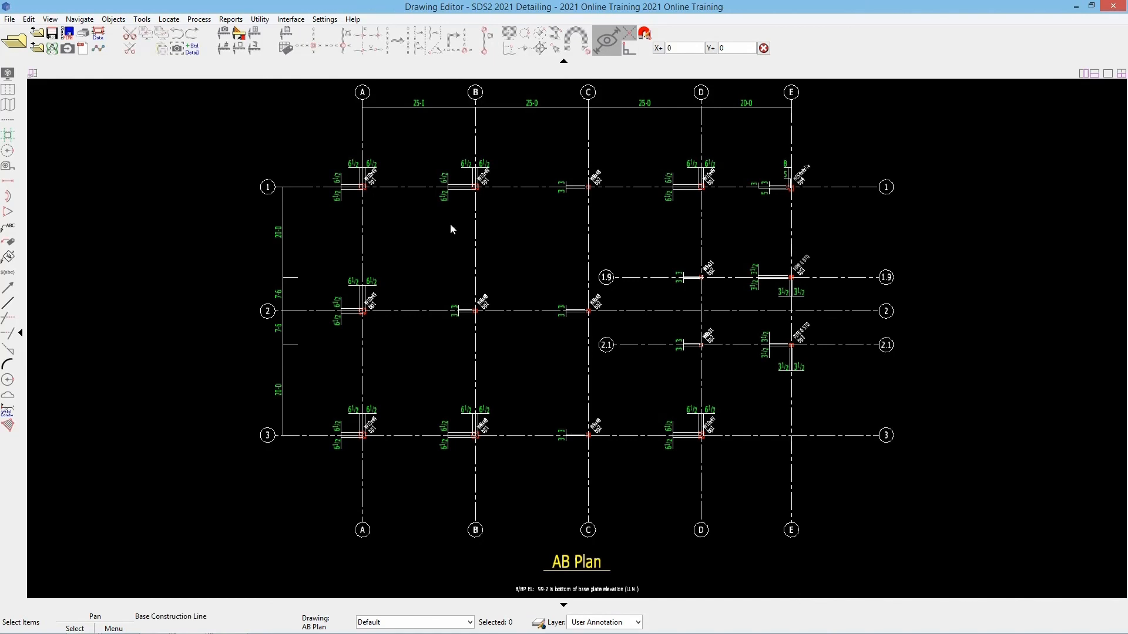